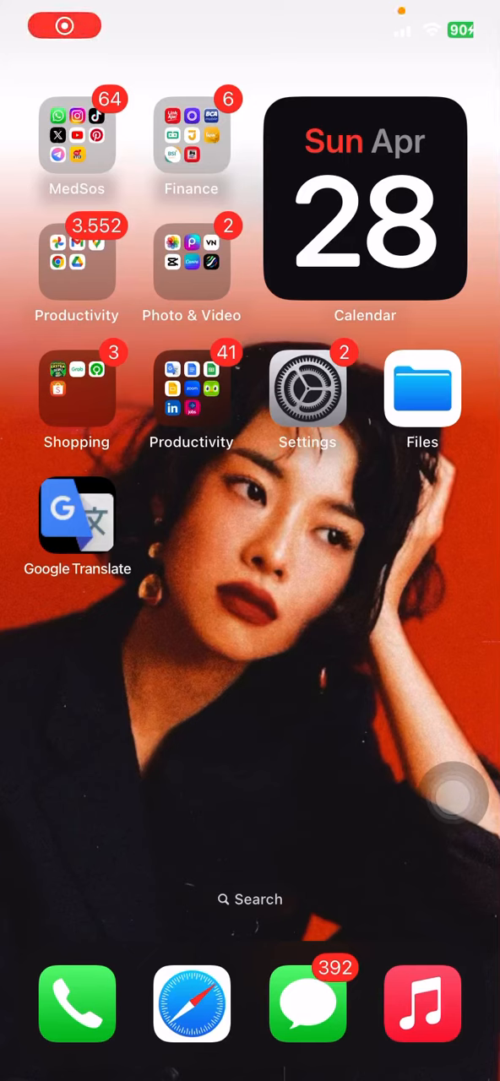
Launch Instagram from the MedSos folder so the home feed appears.
left_click(64, 25)
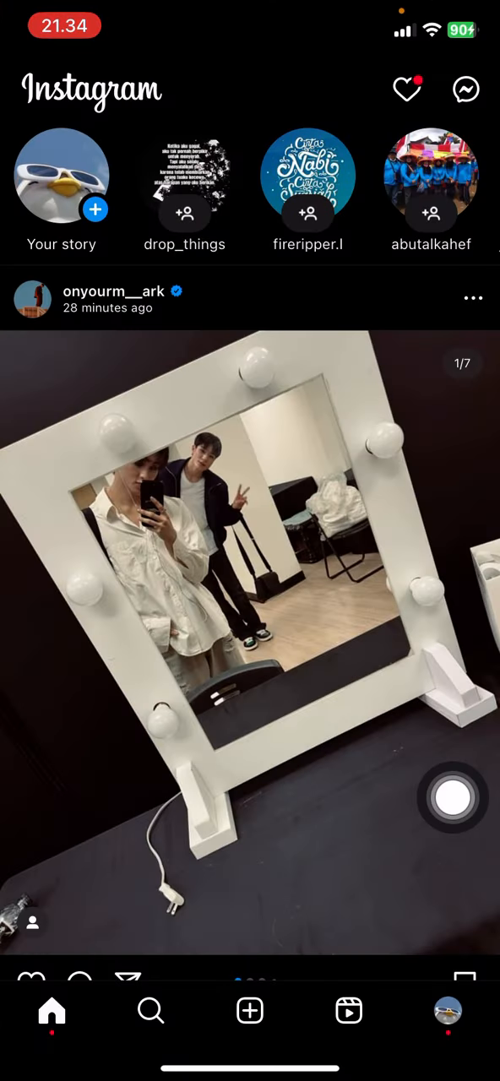
Go to the own profile and collapse the discover-people suggestions above the post grid.
left_click(448, 1011)
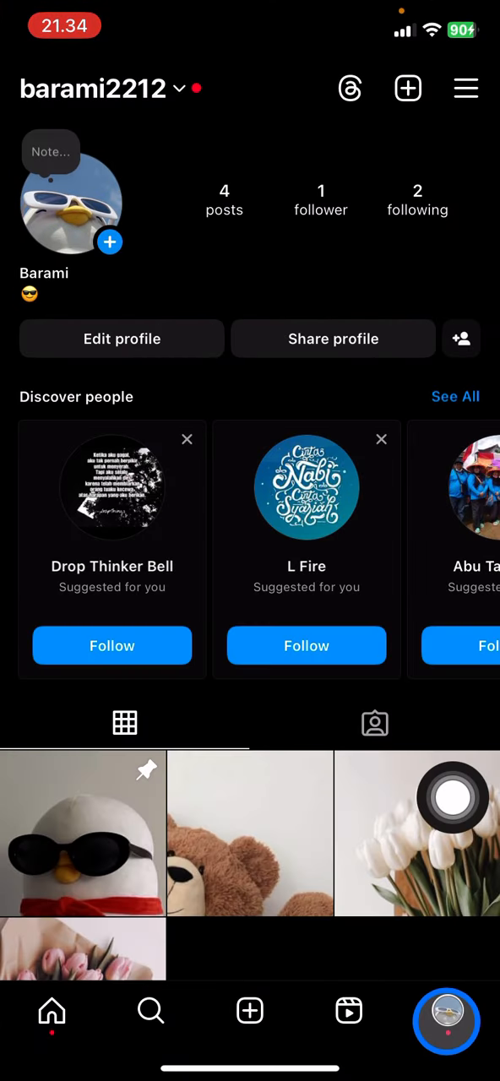
left_click(417, 200)
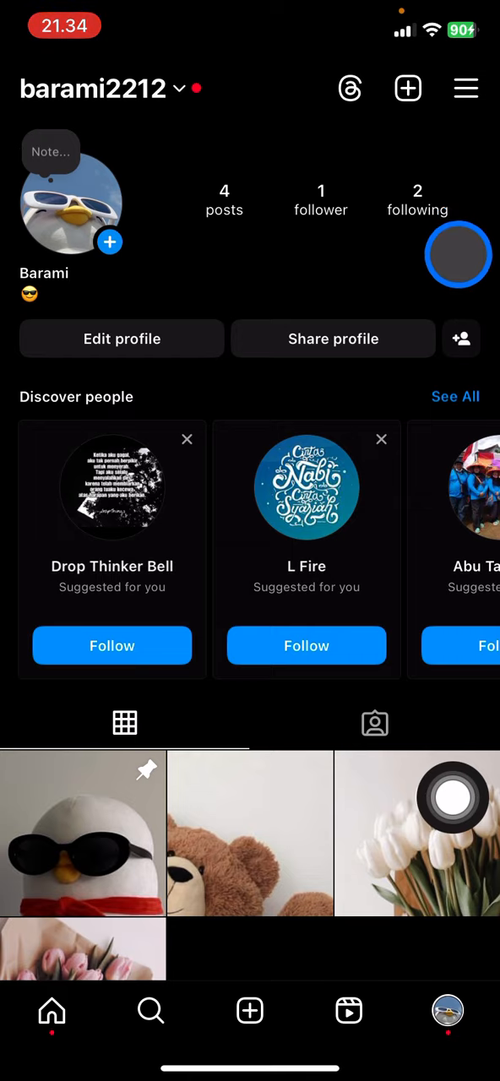
left_click(466, 88)
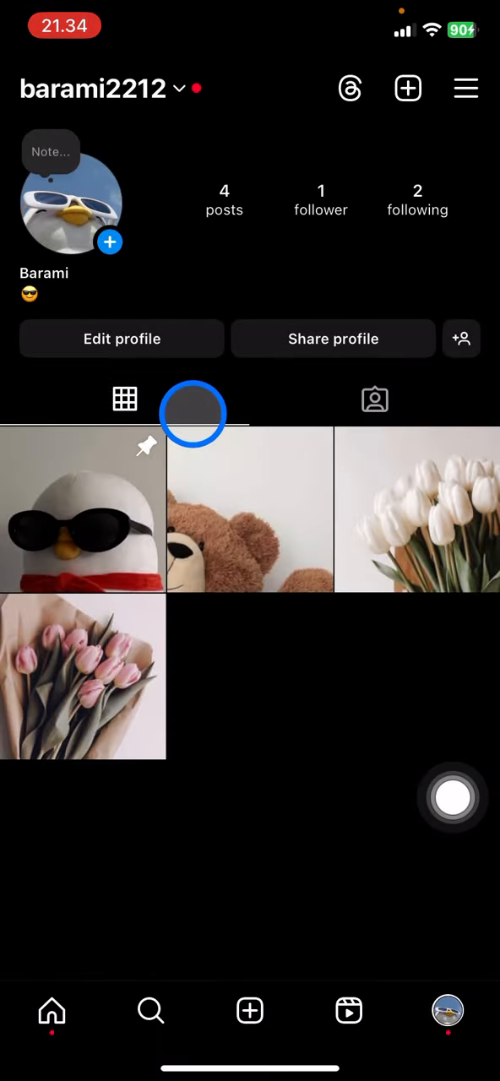
Reach Settings and privacy from the menu and browse down to Account type and tools.
left_click(466, 88)
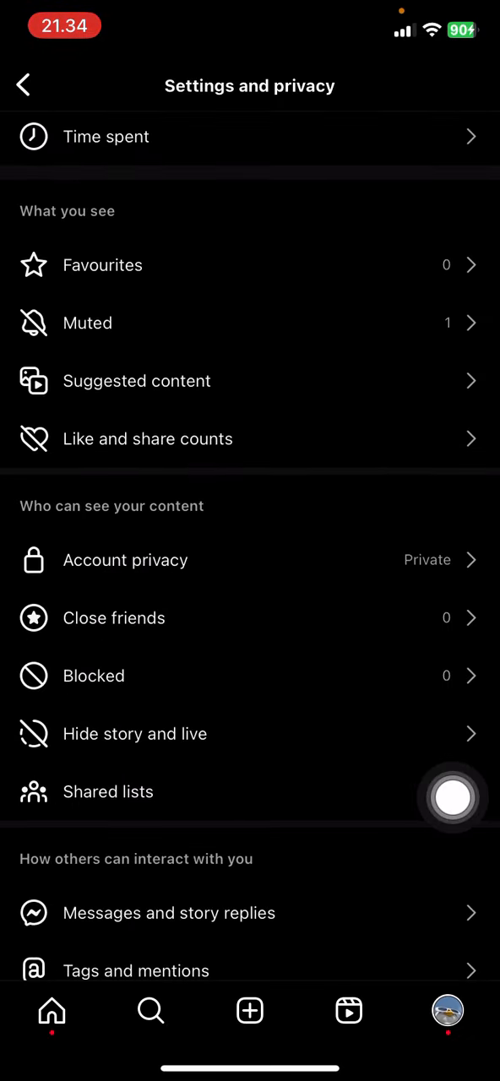
scroll("down", 3)
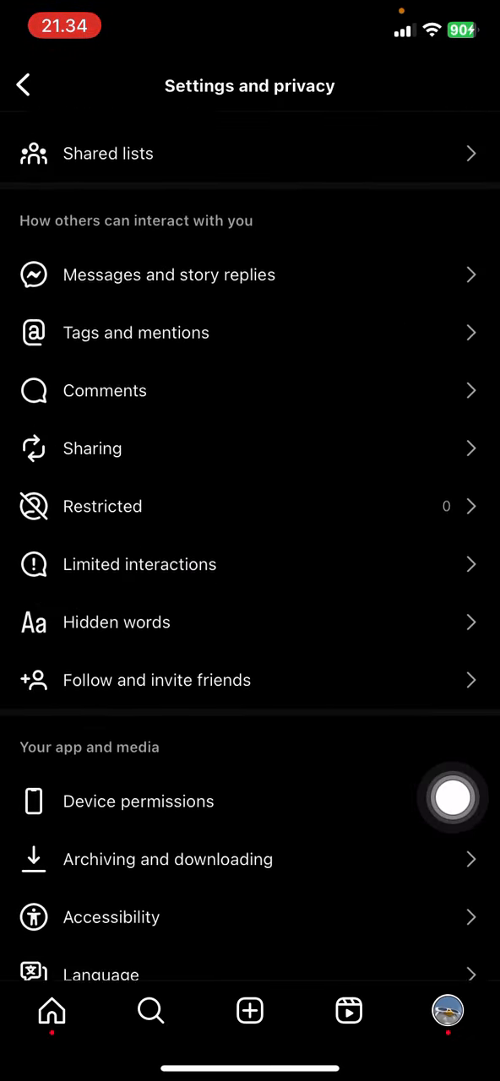
scroll("down", 3)
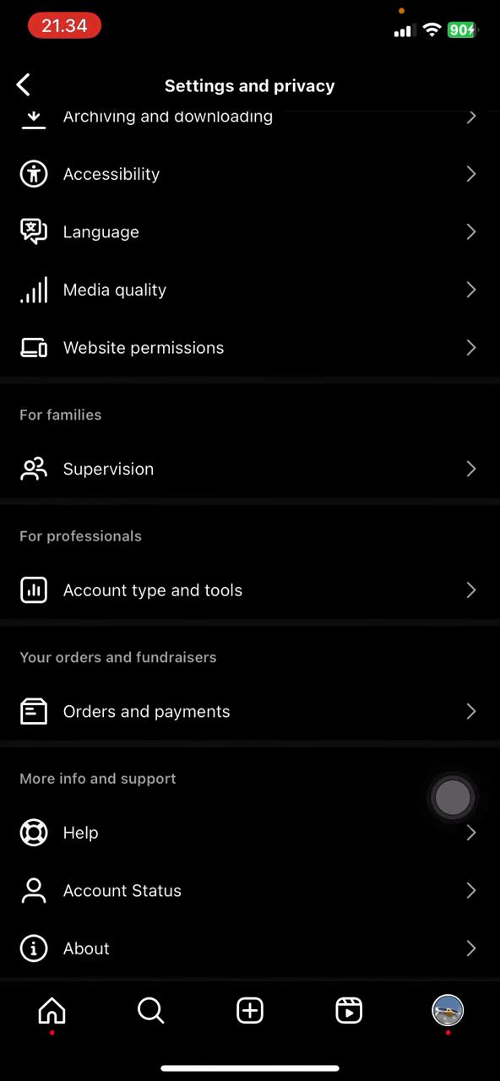
scroll("down", 3)
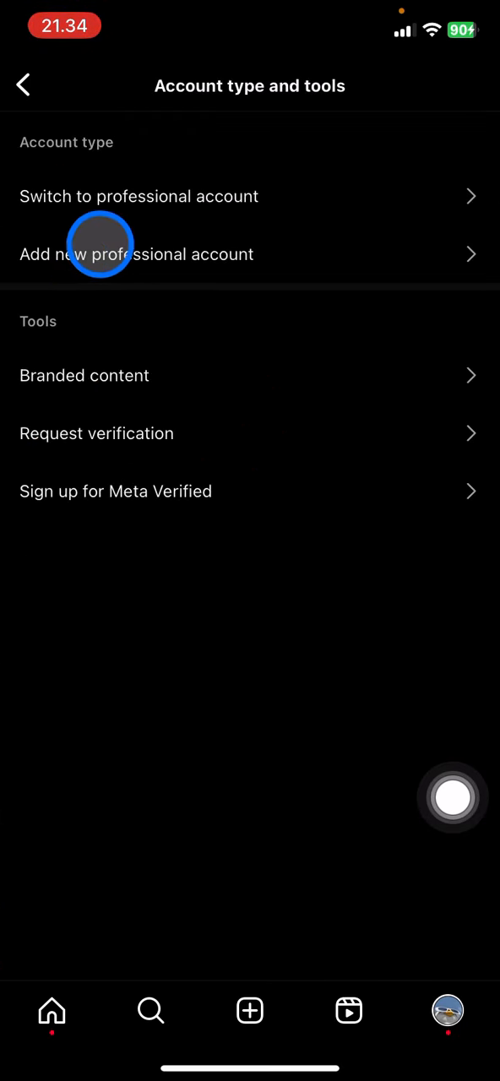
mouse_move(71, 243)
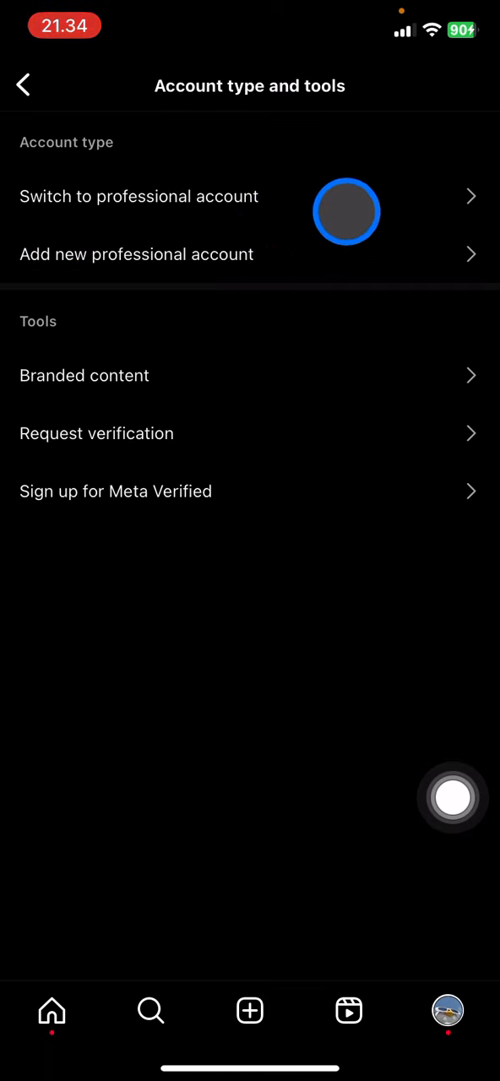
mouse_move(357, 228)
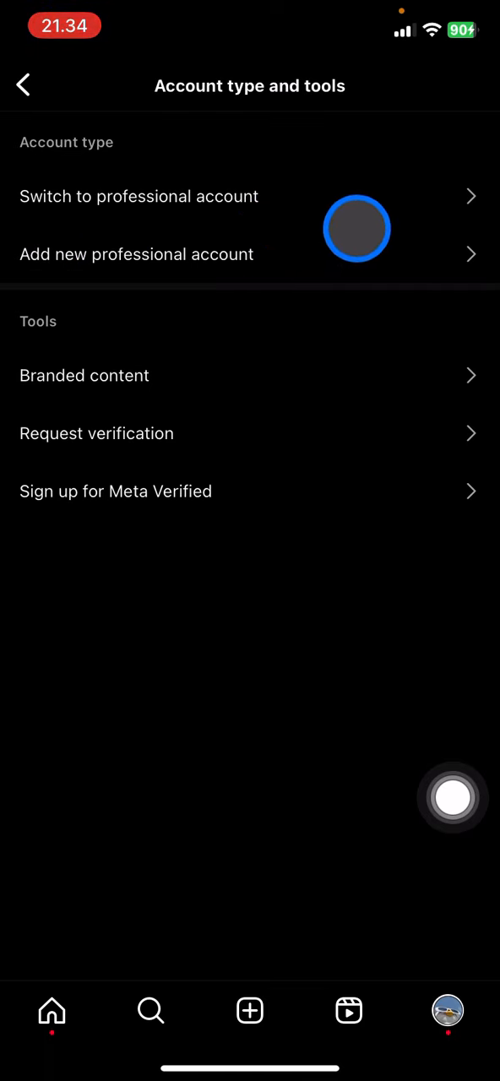
mouse_move(240, 237)
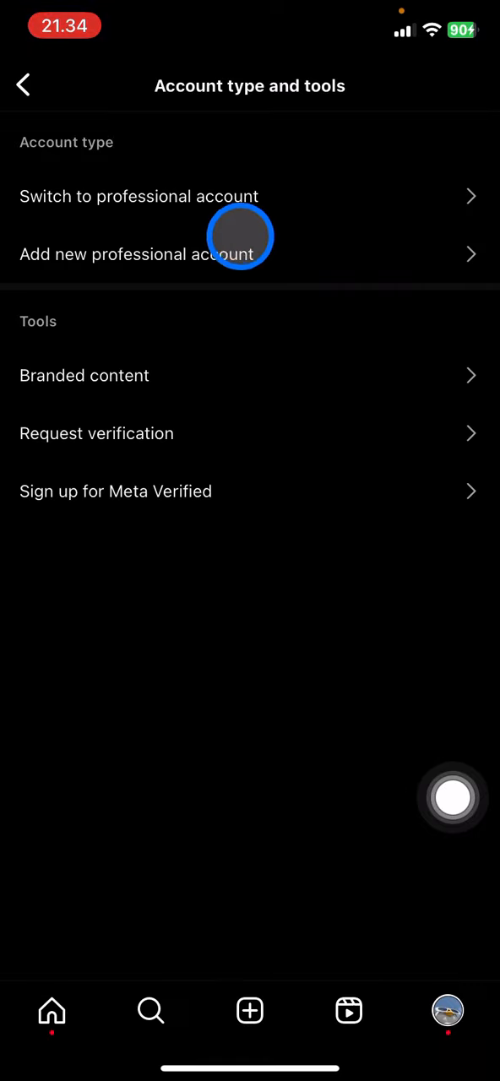
mouse_move(64, 227)
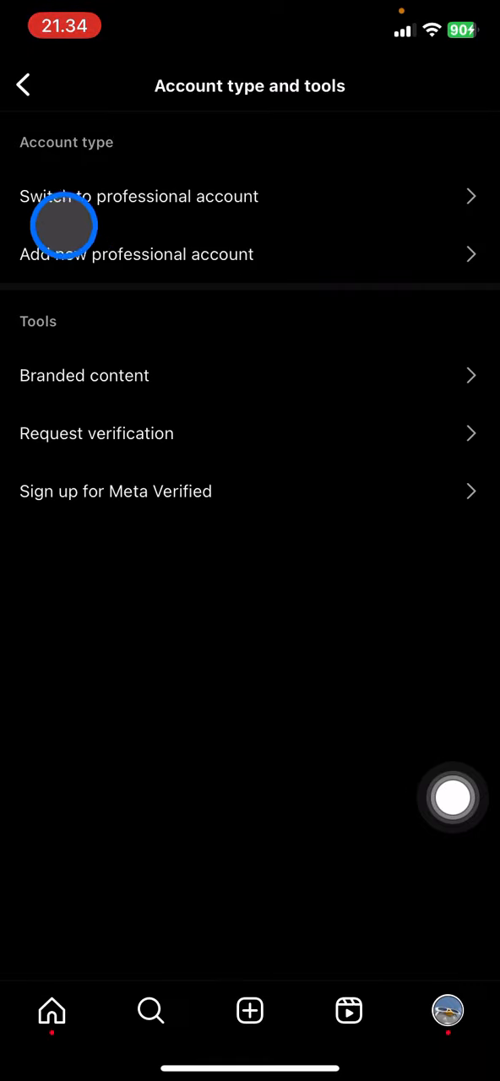
mouse_move(125, 254)
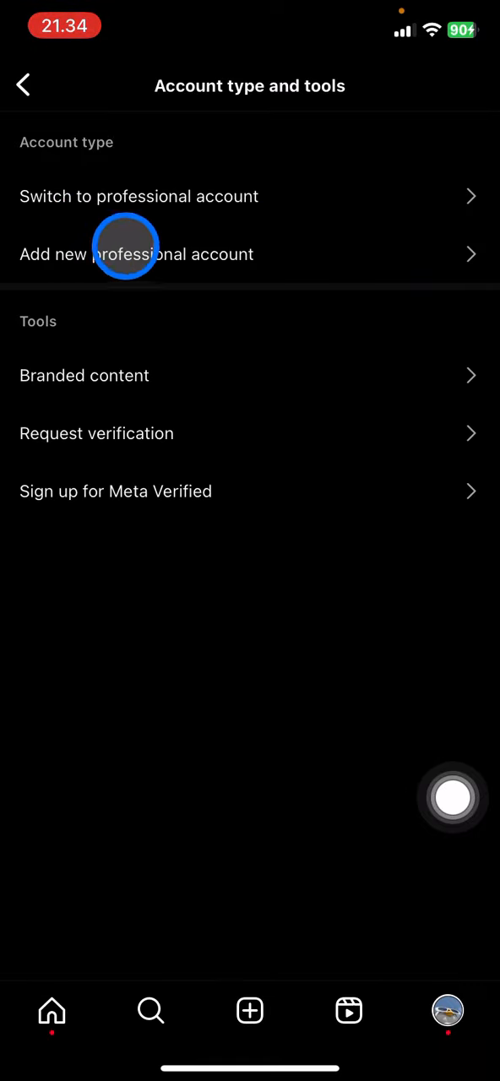
mouse_move(237, 179)
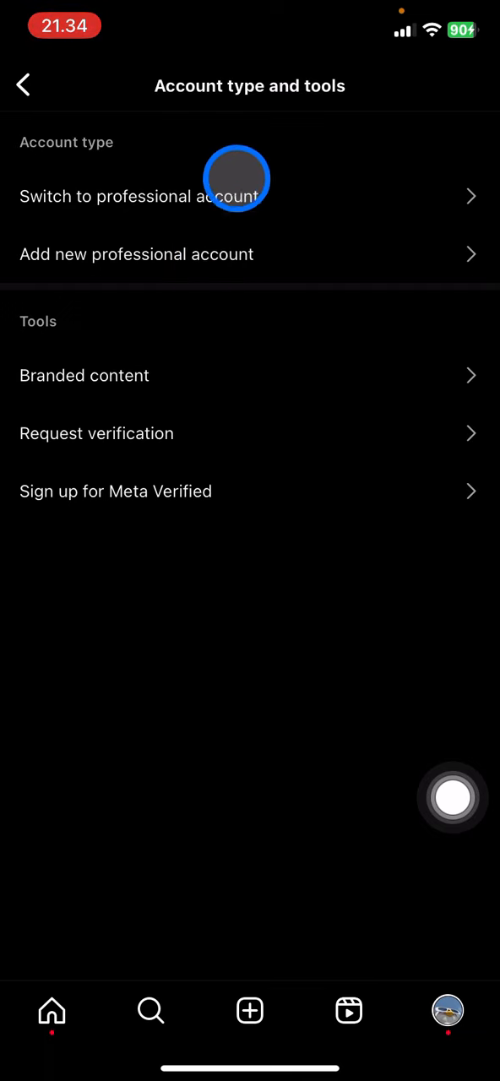
mouse_move(188, 310)
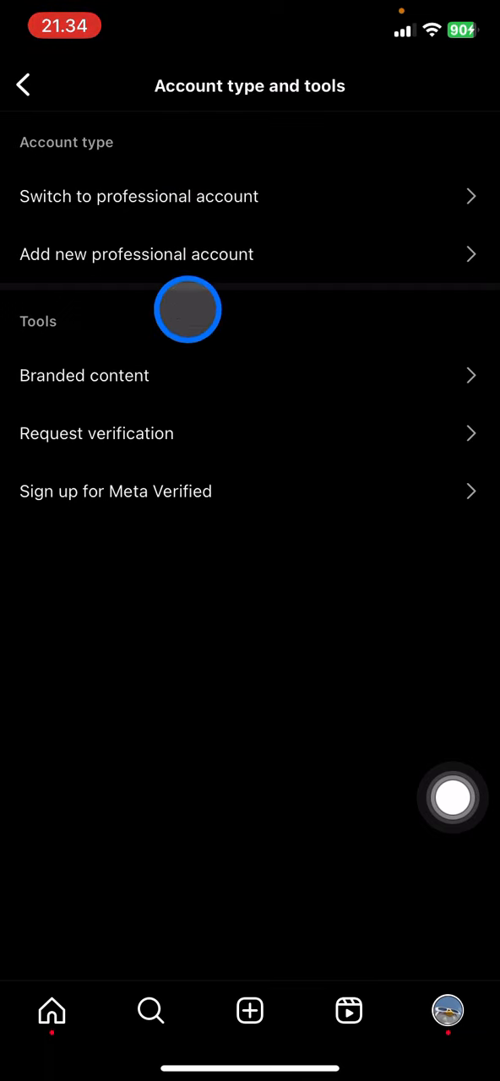
mouse_move(233, 304)
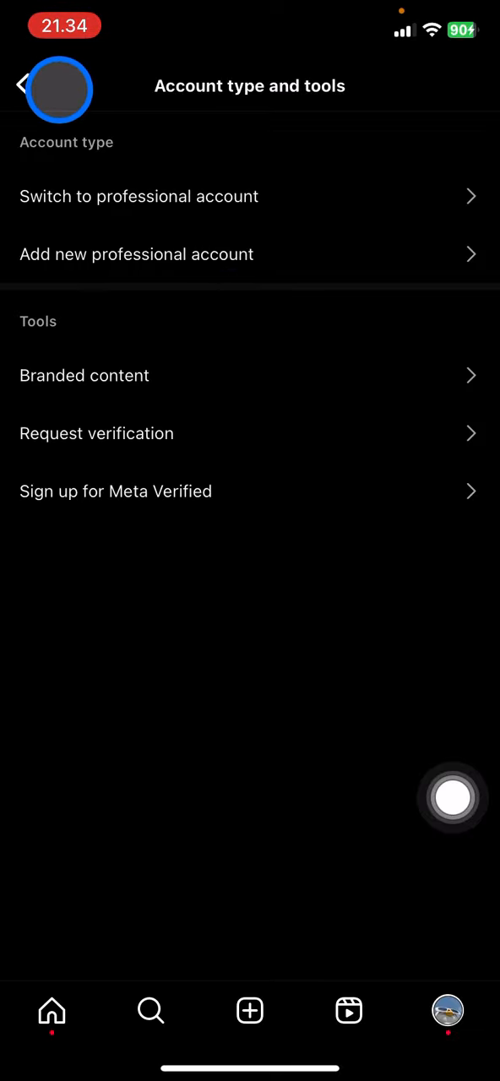
Return to Settings and privacy and bring Who can see your content into view.
left_click(24, 85)
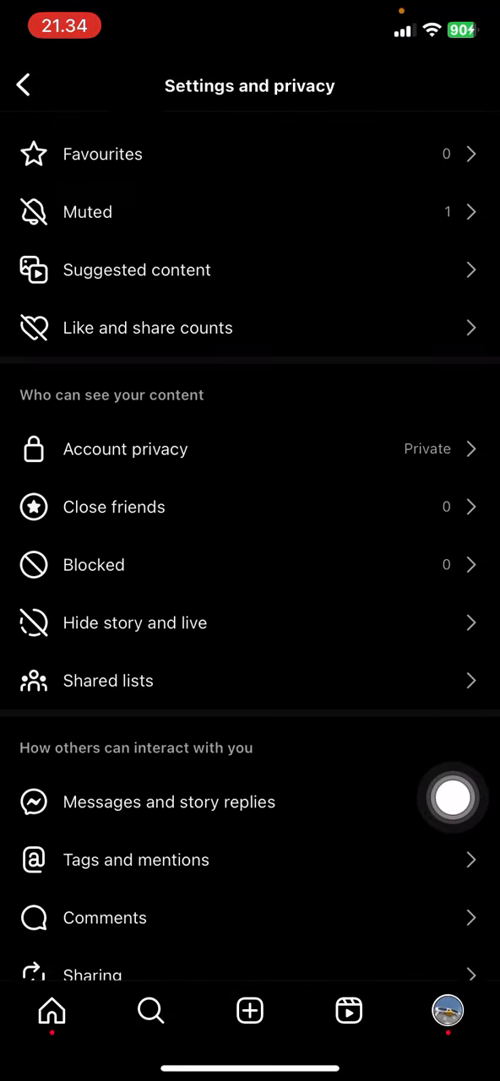
scroll("up", 3)
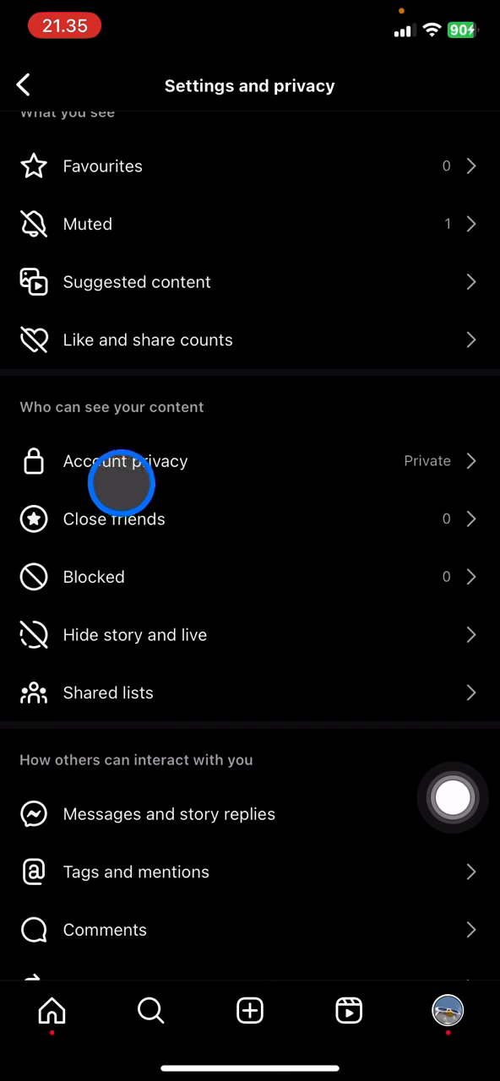
Switch Account privacy to Private, confirm it, and return to the profile with the lock icon.
left_click(125, 459)
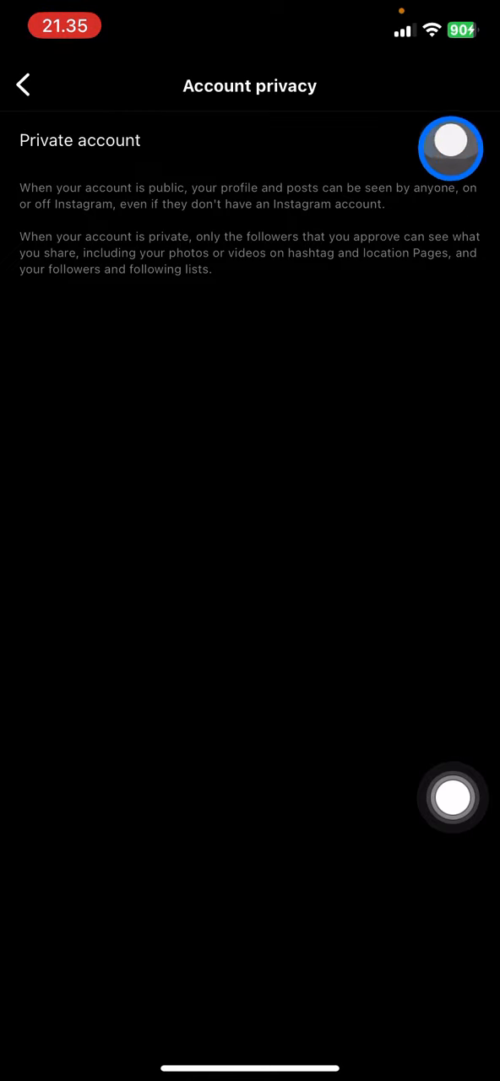
left_click(449, 141)
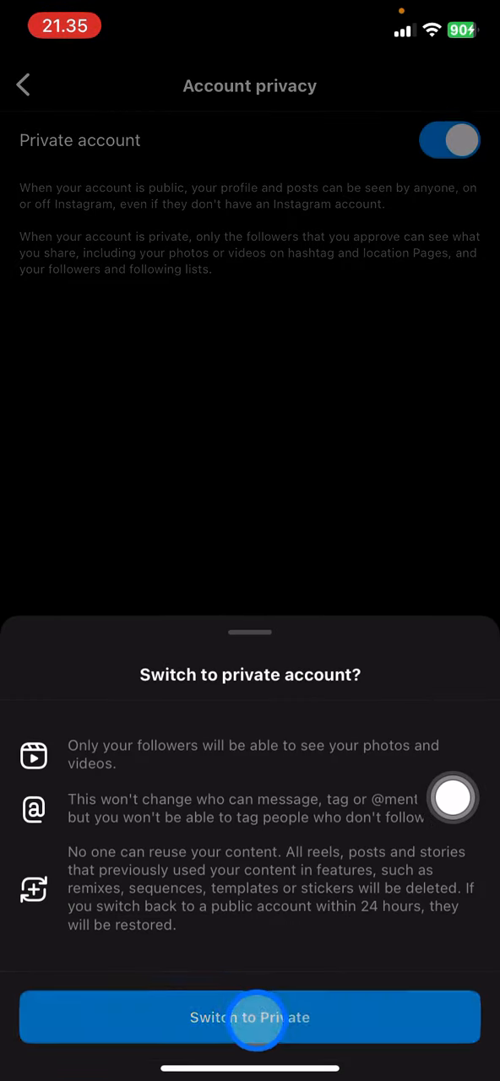
left_click(250, 1017)
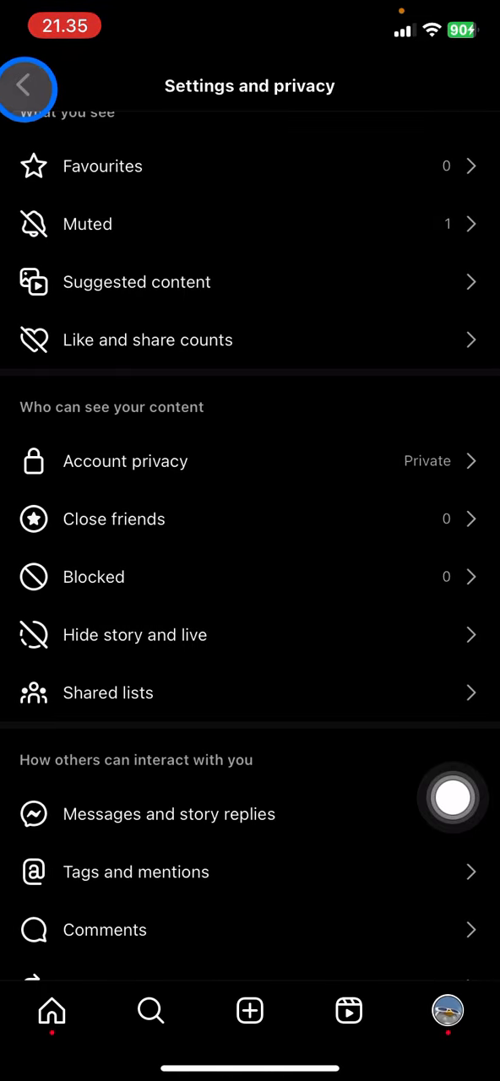
left_click(24, 84)
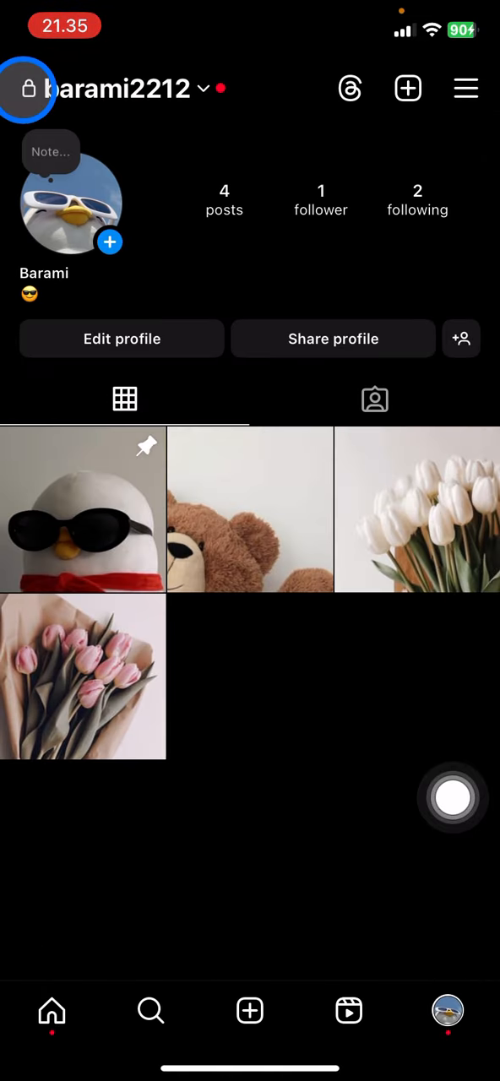